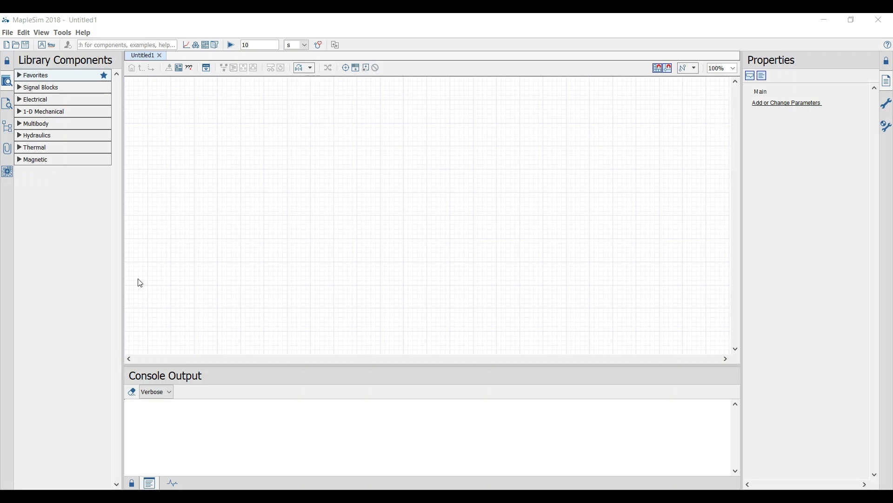
Step: Import crane.step as a CAD model to load its base, bridge and trolley parts
left_click(8, 32)
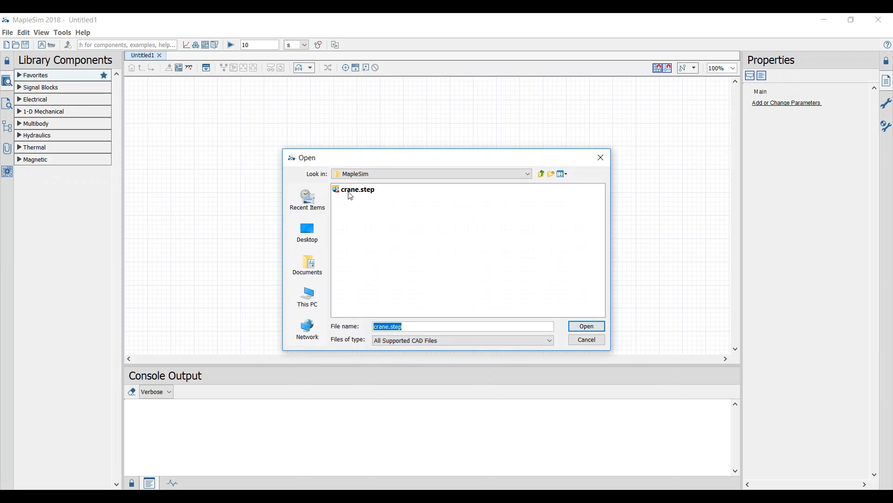
left_click(585, 325)
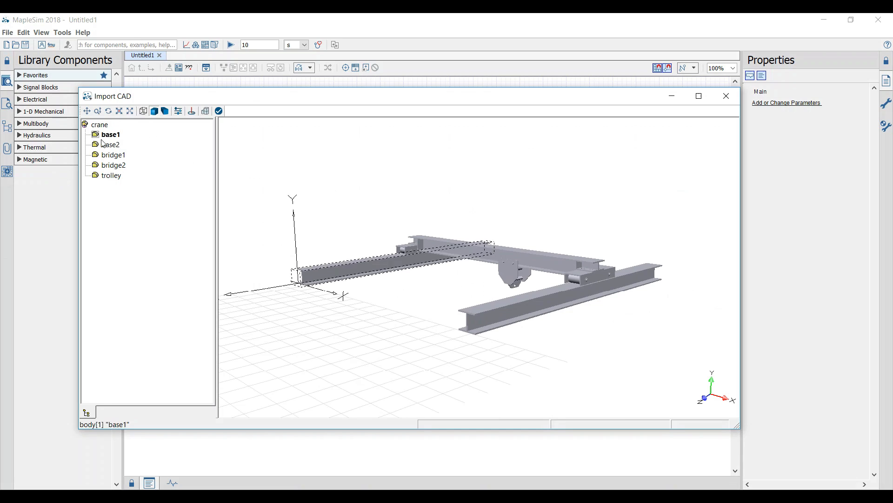
Step: Group the selected crane parts into a new sub-assembly named 'base'
left_click(111, 144)
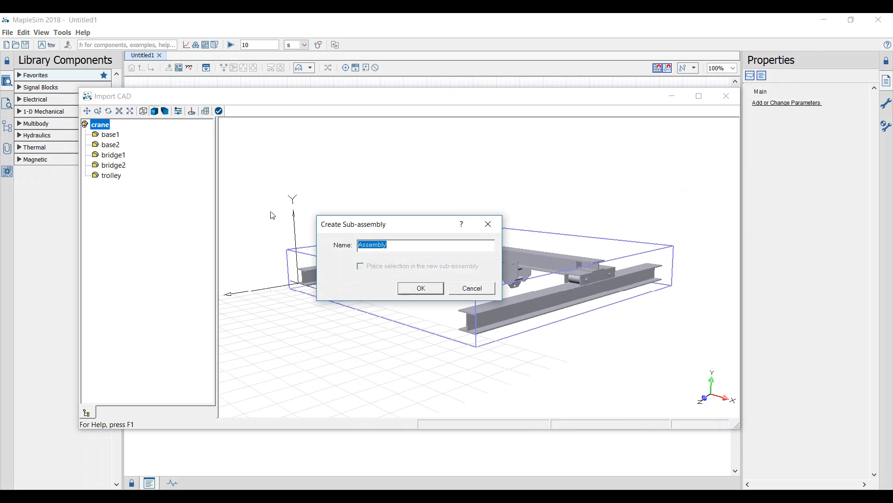
type("base")
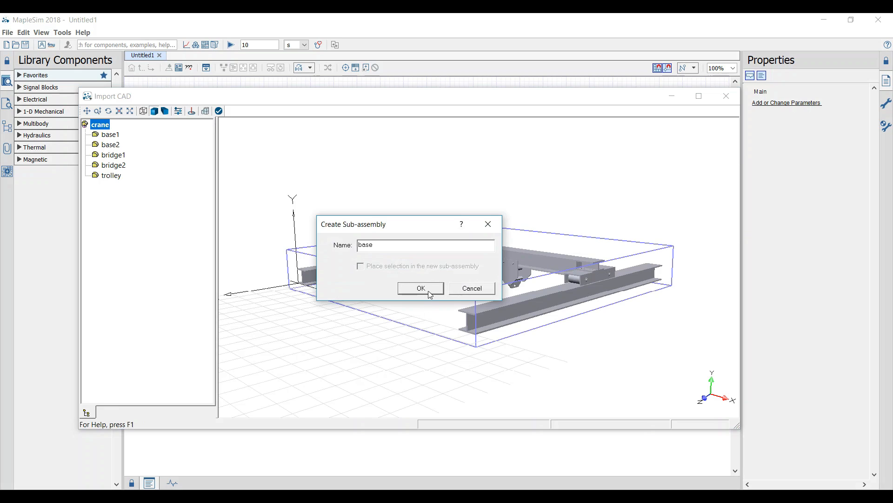
left_click(420, 288)
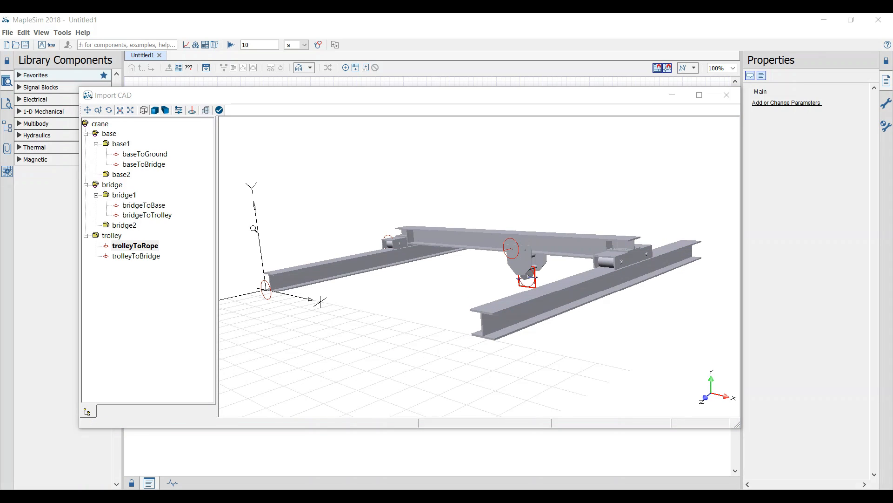
mouse_move(218, 110)
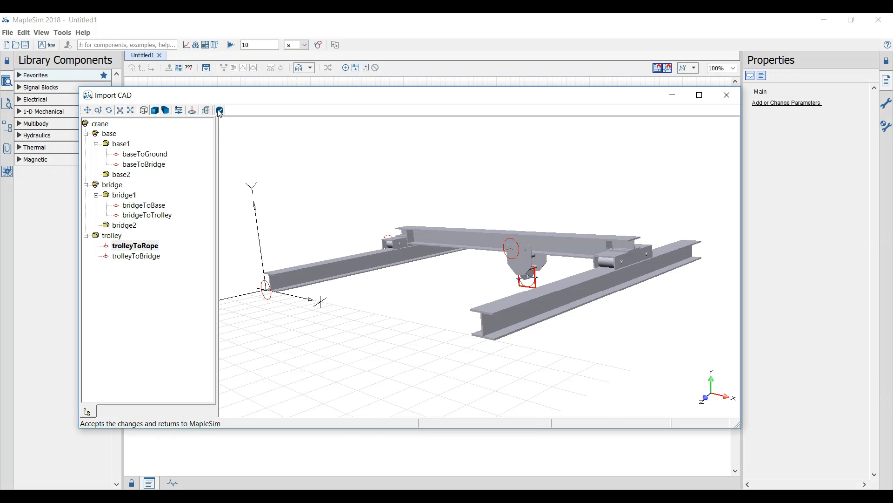
Step: Accept the CAD import and add a fixed ground frame and a base-bridge prismatic joint
left_click(219, 109)
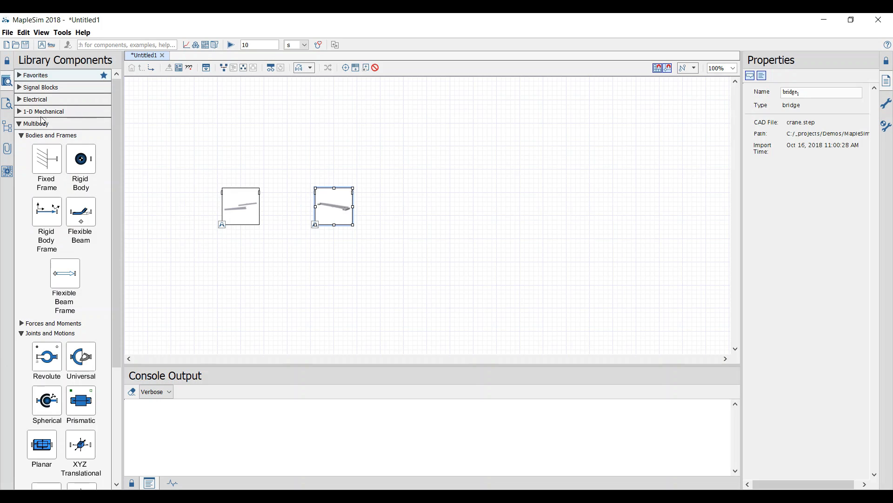
left_click_drag(46, 158, 181, 192)
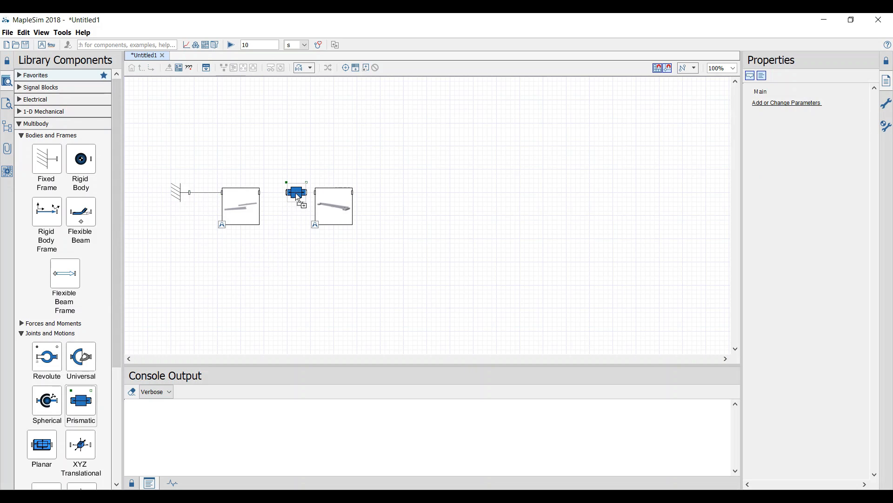
left_click_drag(297, 192, 287, 192)
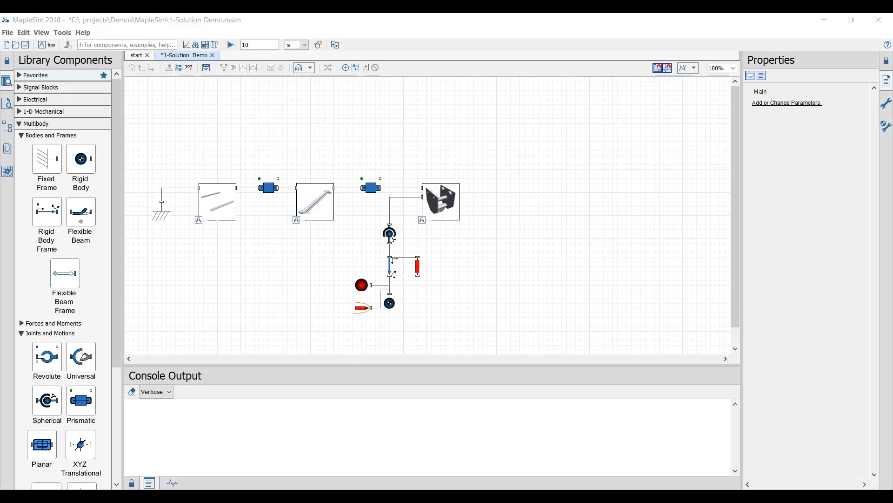
mouse_move(36, 135)
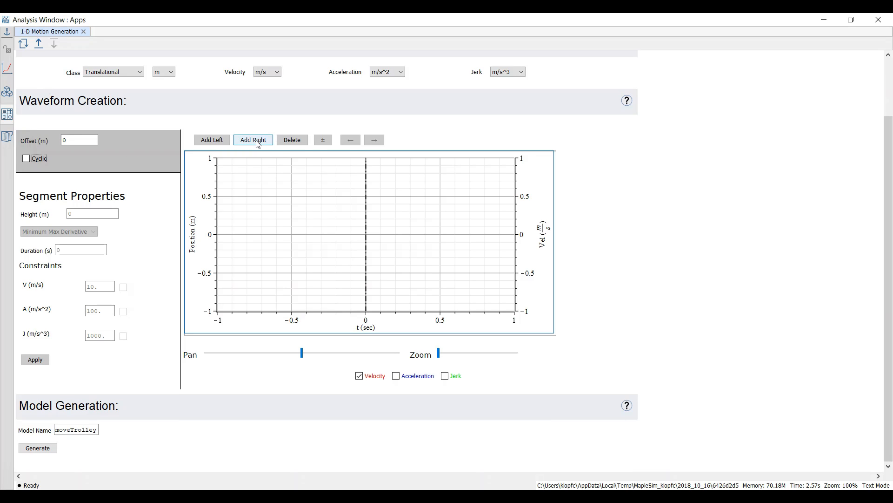
Step: Add a Minimum Power segment with height 0.5 and duration 2, then generate moveTrolley
left_click(252, 139)
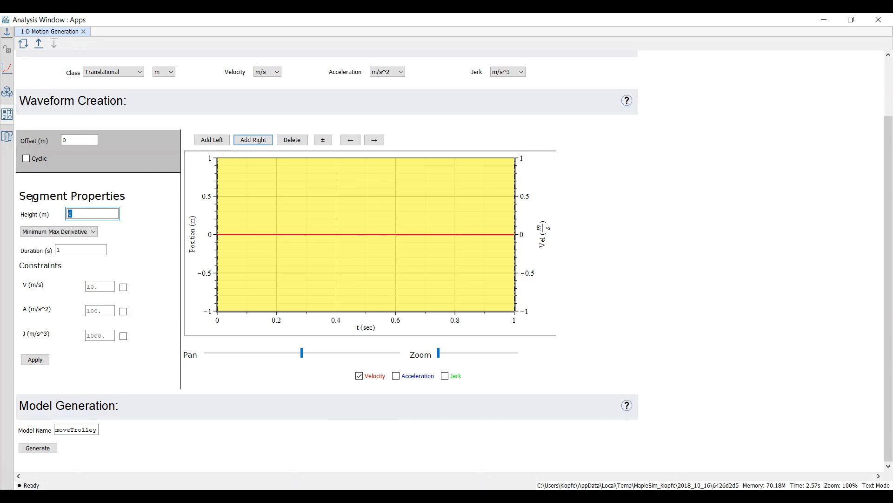
type("0.5")
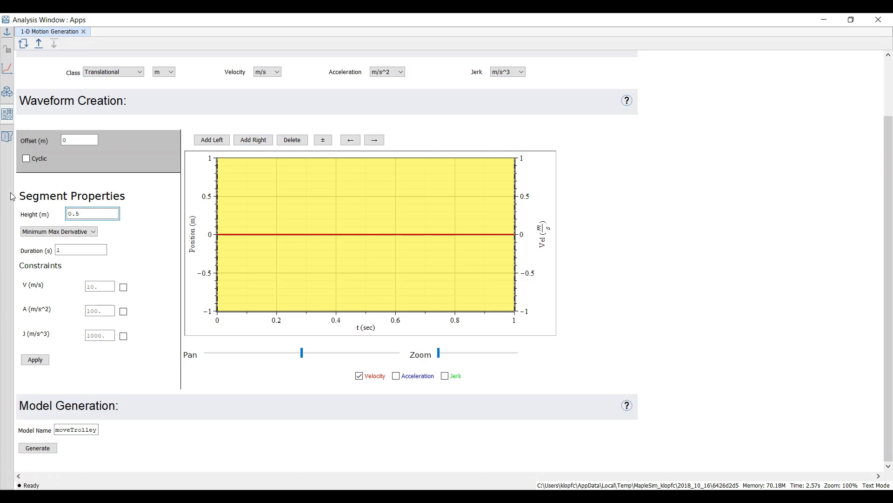
type("2")
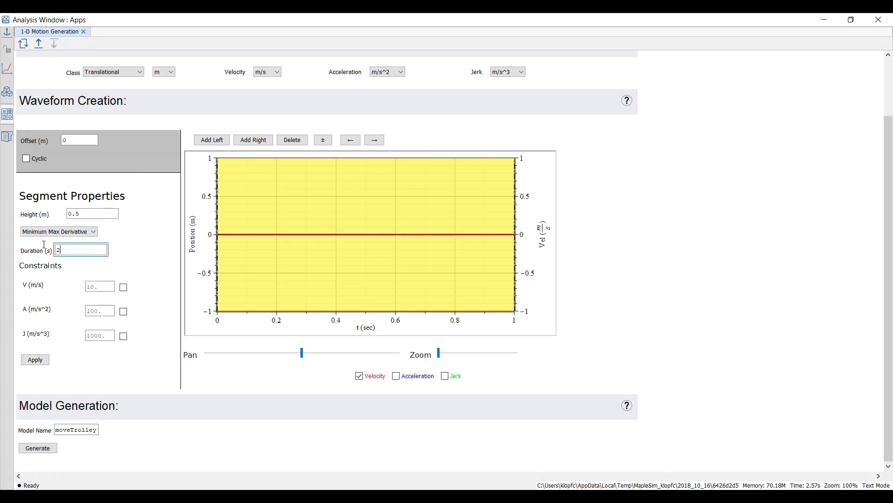
left_click(57, 230)
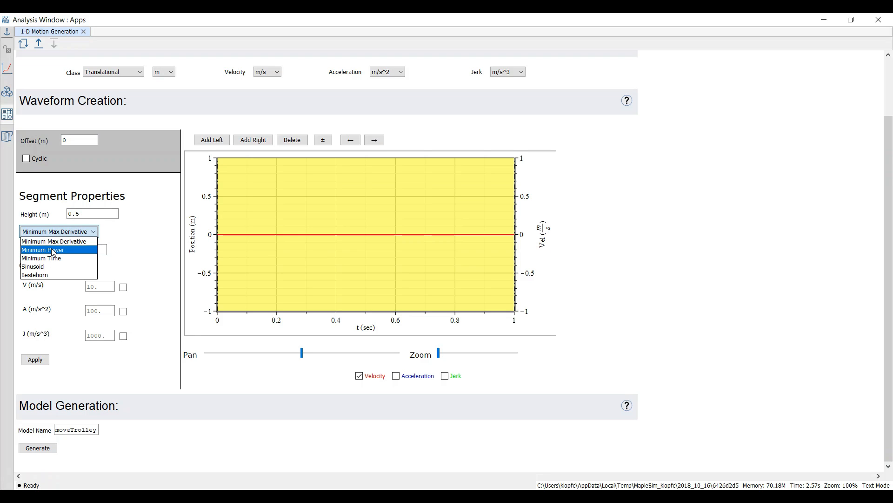
left_click(42, 250)
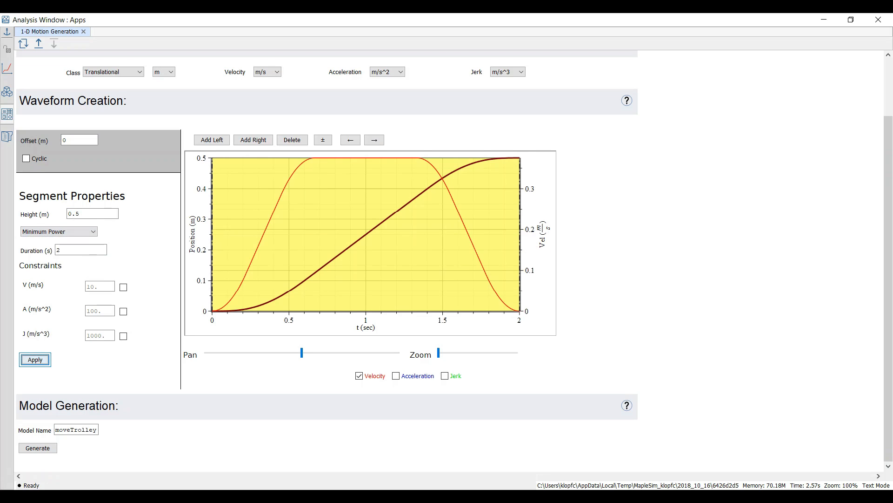
left_click(35, 359)
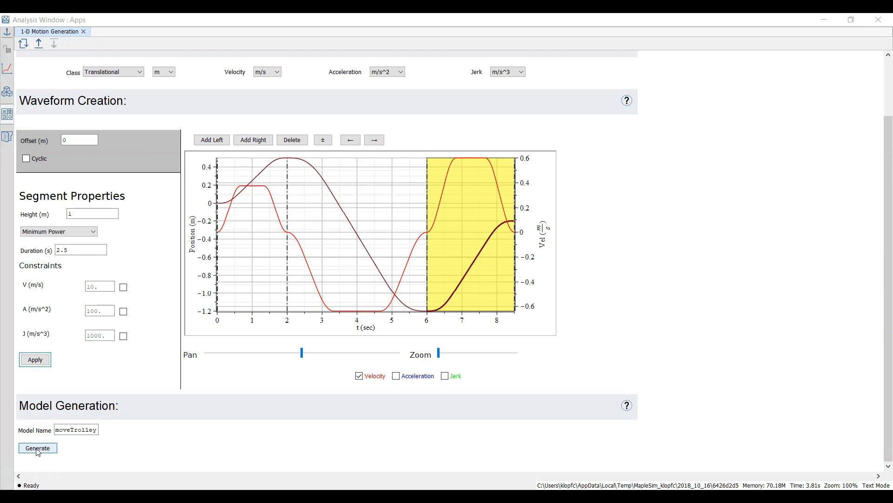
left_click(38, 447)
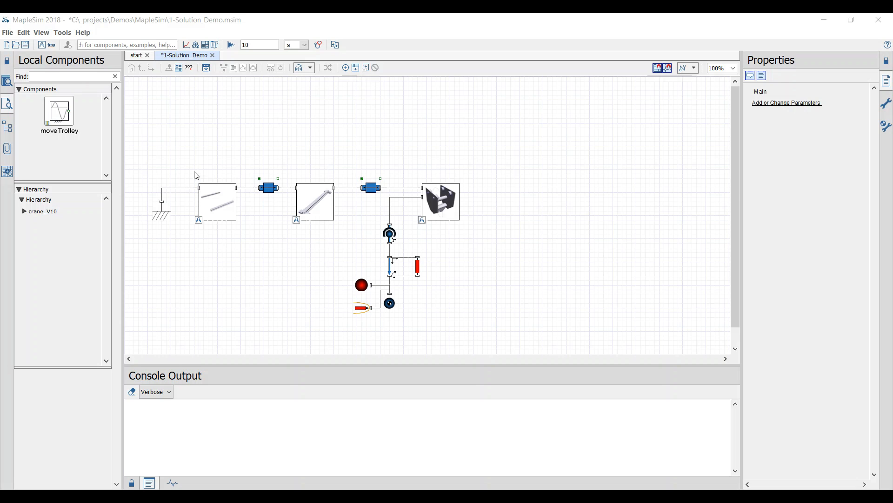
Step: Place the moveTrolley motion source on the crane diagram
left_click_drag(59, 111, 371, 140)
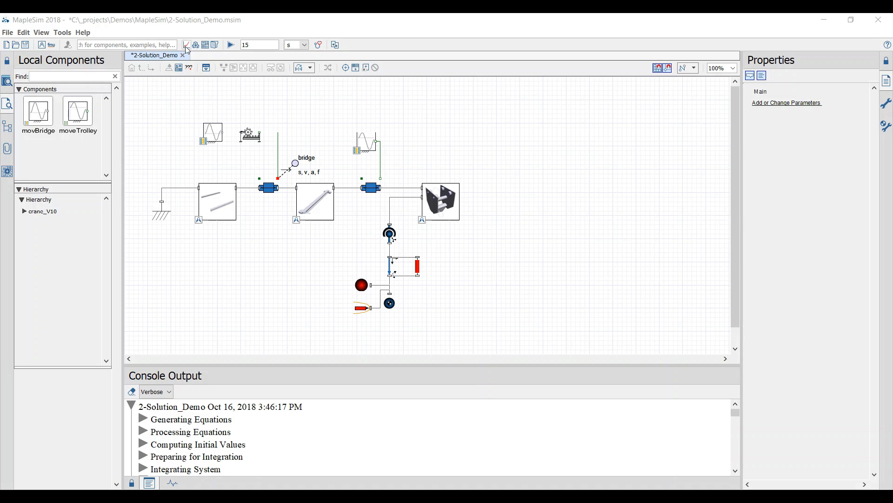
Step: Show the simulation results and play back the 3-D crane animation
left_click(230, 45)
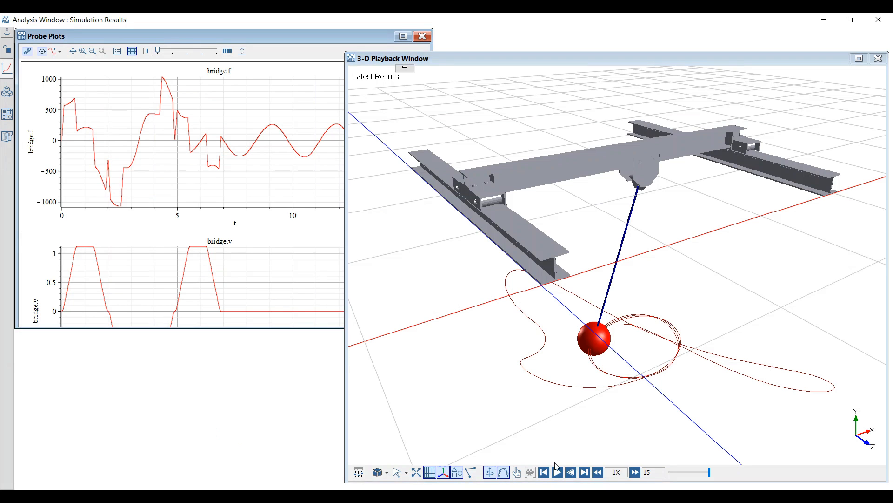
left_click(557, 471)
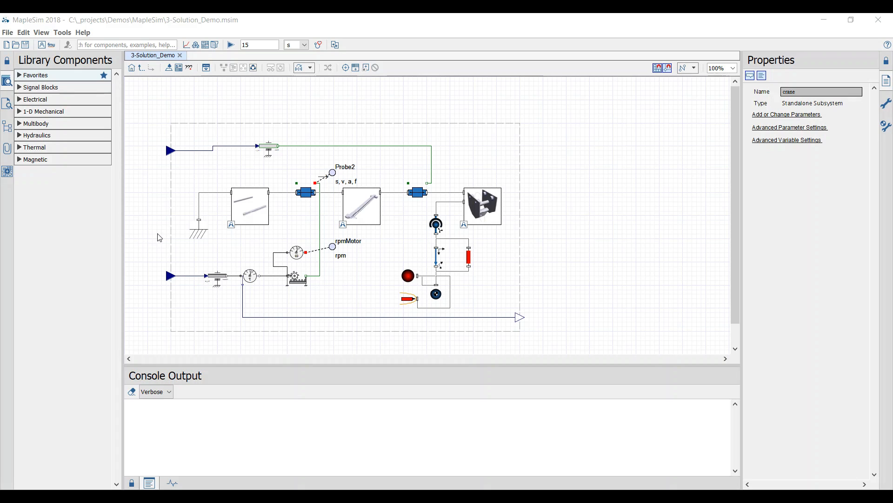
mouse_move(155, 141)
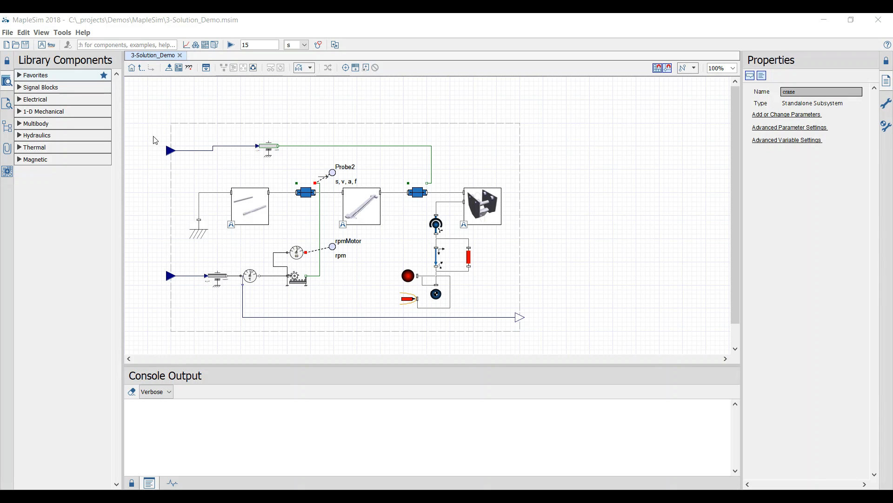
mouse_move(537, 312)
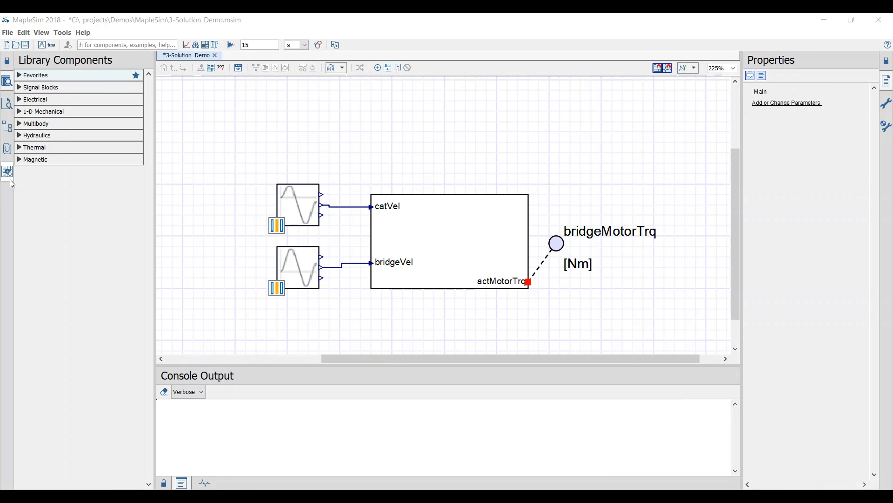
Step: Launch the B&R Automation Studio FMU Generation app from Add Apps or Templates
left_click(8, 171)
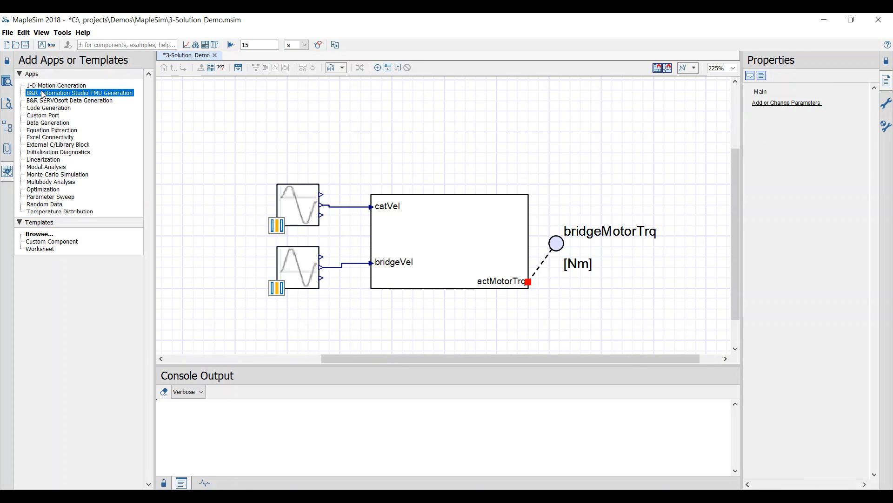
mouse_move(67, 100)
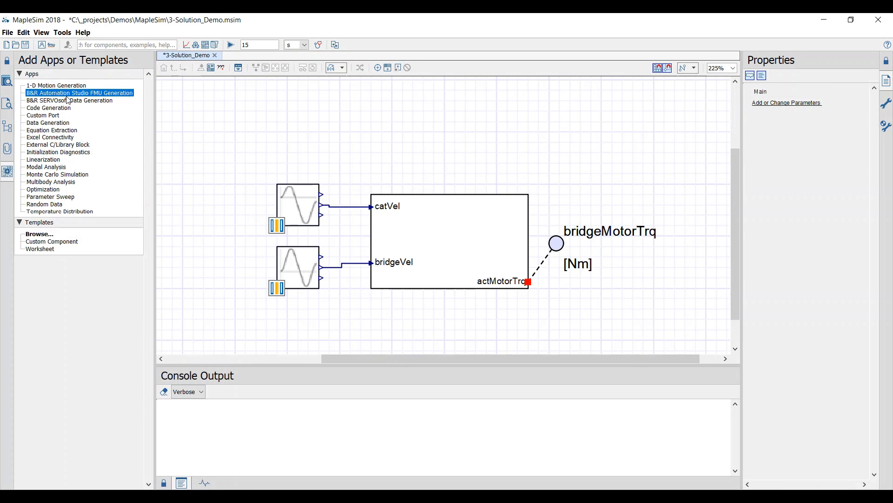
double_click(79, 92)
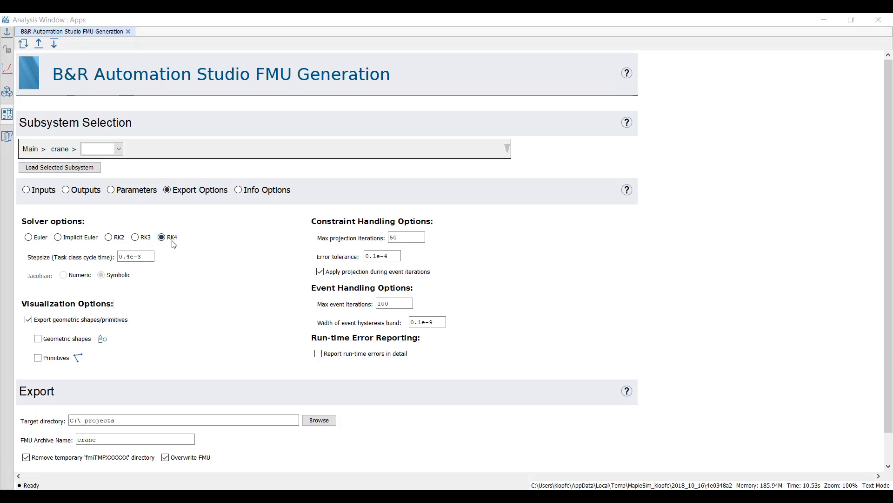
Step: Set the solver step size to 0.4e-3 and export the crane FMU
left_click(135, 256)
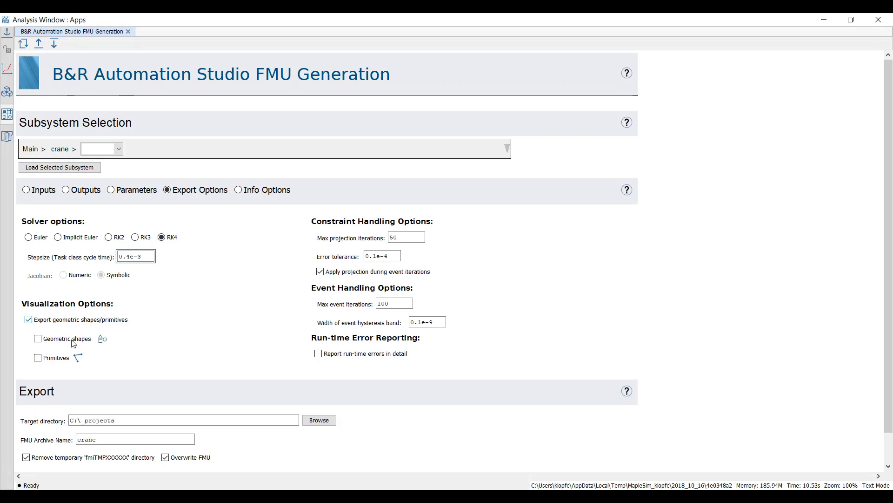
left_click(38, 357)
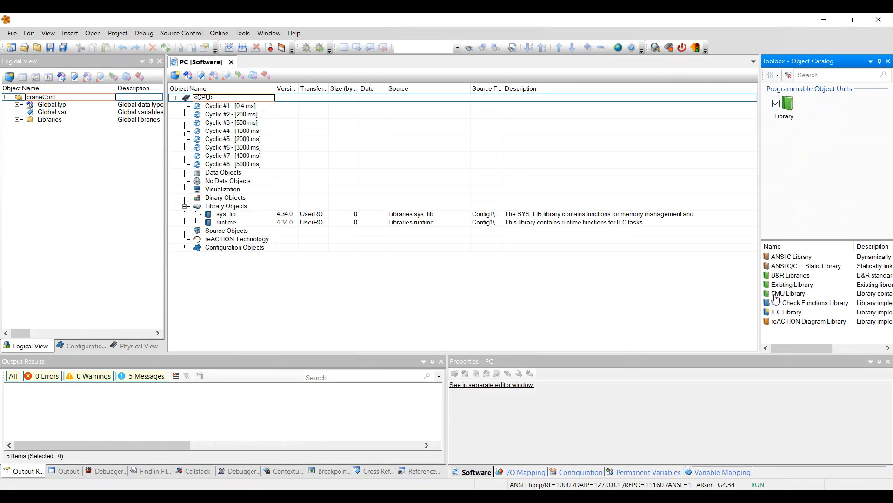
Step: Import crane.fmu through the FMU Library wizard as package craneFmu
double_click(789, 293)
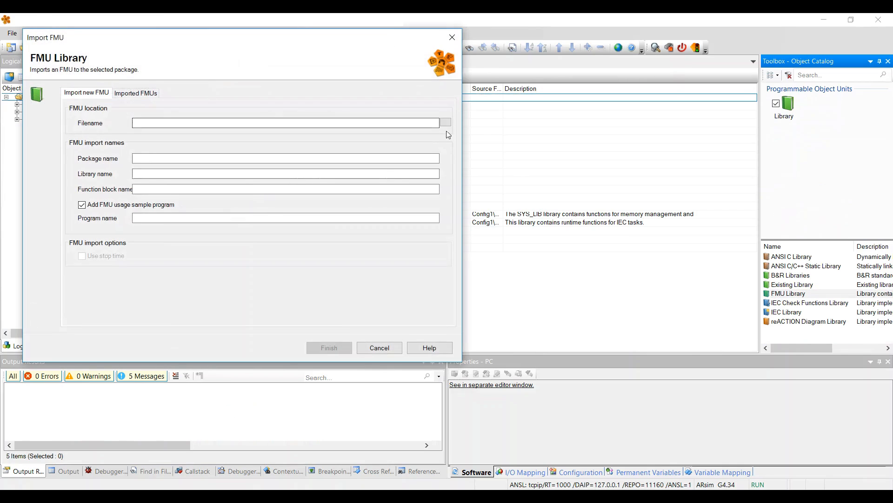
left_click(445, 122)
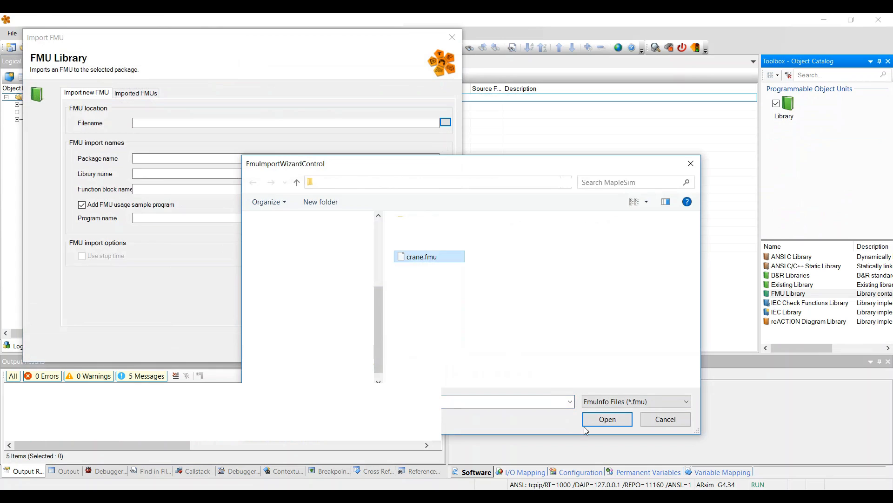
left_click(606, 419)
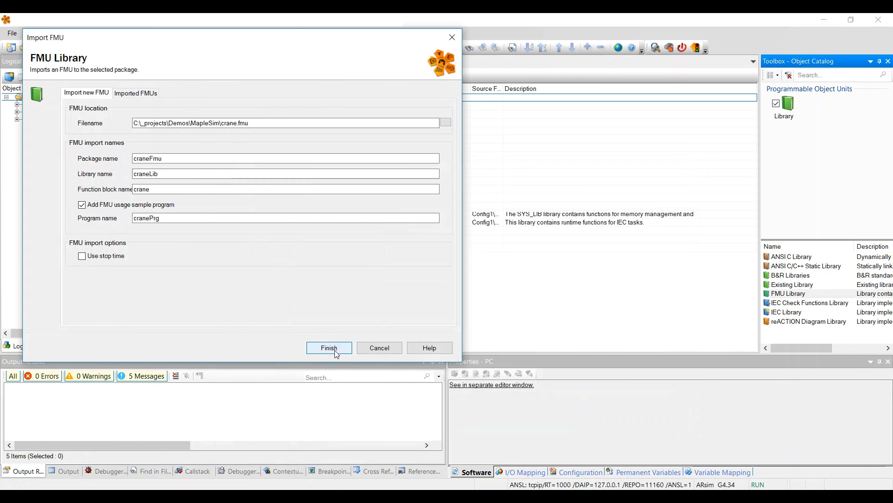
left_click(329, 348)
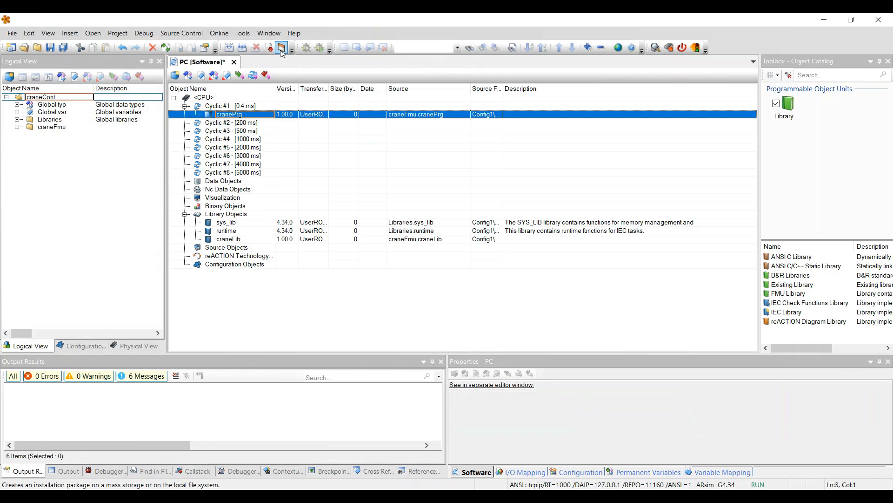
Step: Create the offline installation package and open a watch on cranePrg's variables
left_click(281, 48)
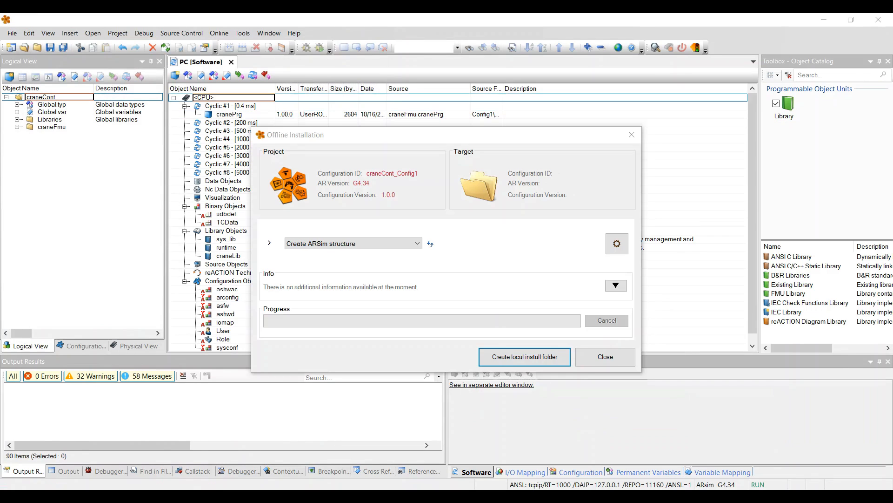
left_click(604, 356)
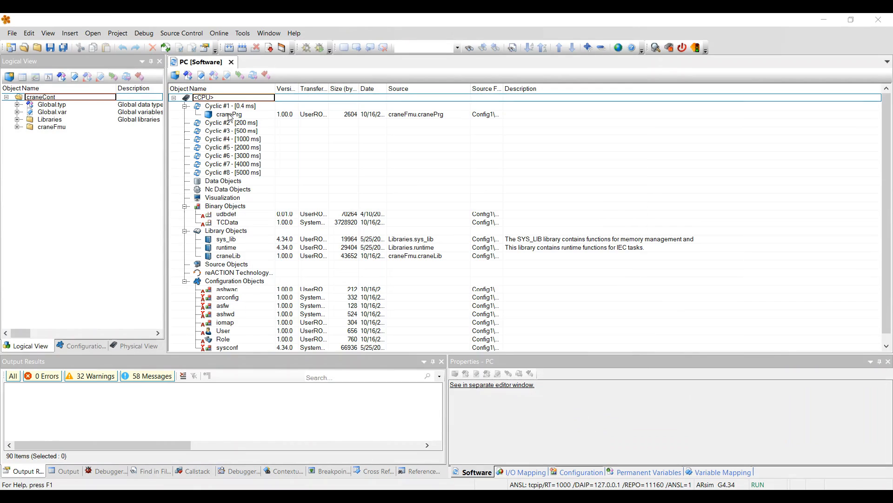
double_click(229, 114)
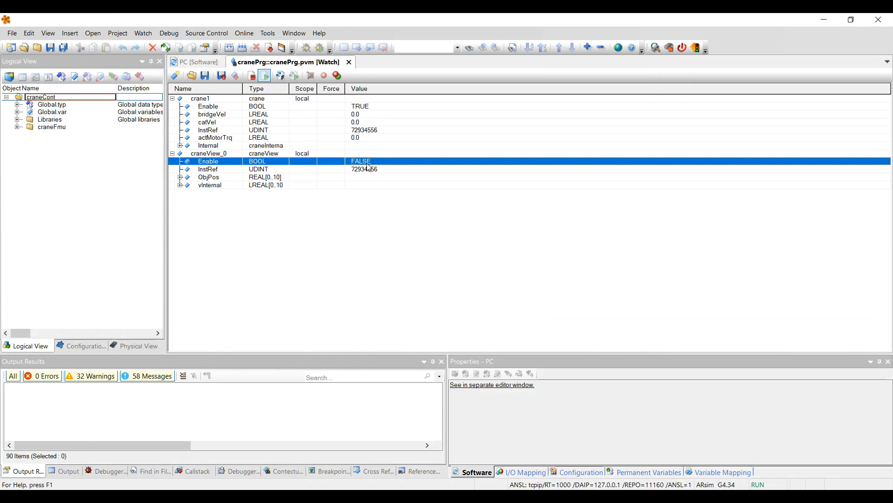
Step: Set craneView_0 Enable to TRUE in the cranePrg watch
double_click(361, 161)
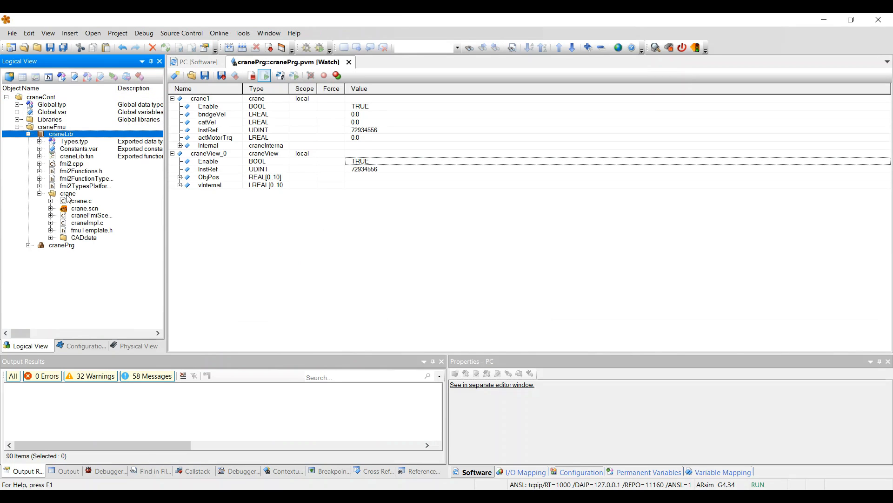
mouse_move(84, 209)
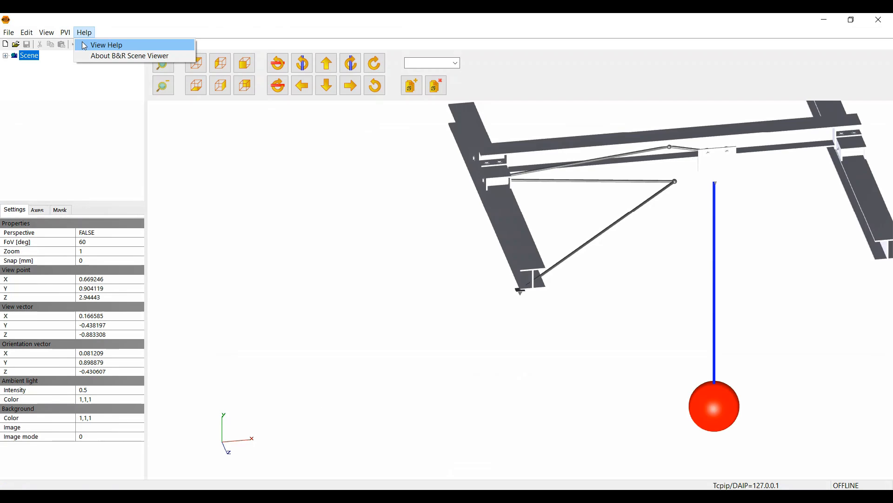
Step: Dismiss the Help menu so the crane scene shows beside Automation Studio
left_click(83, 32)
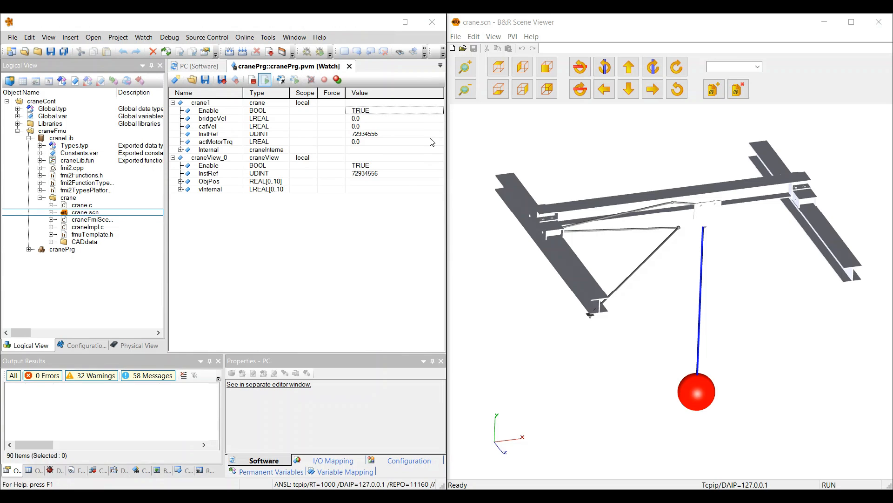
mouse_move(730, 209)
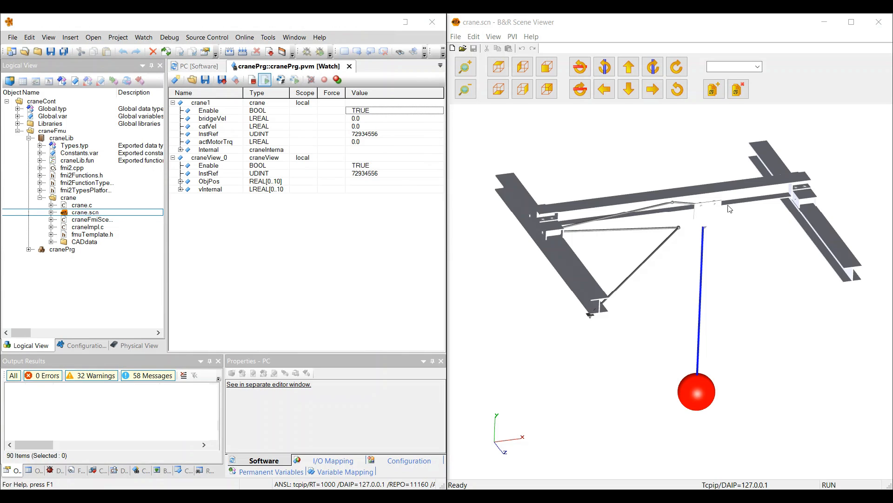
mouse_move(367, 119)
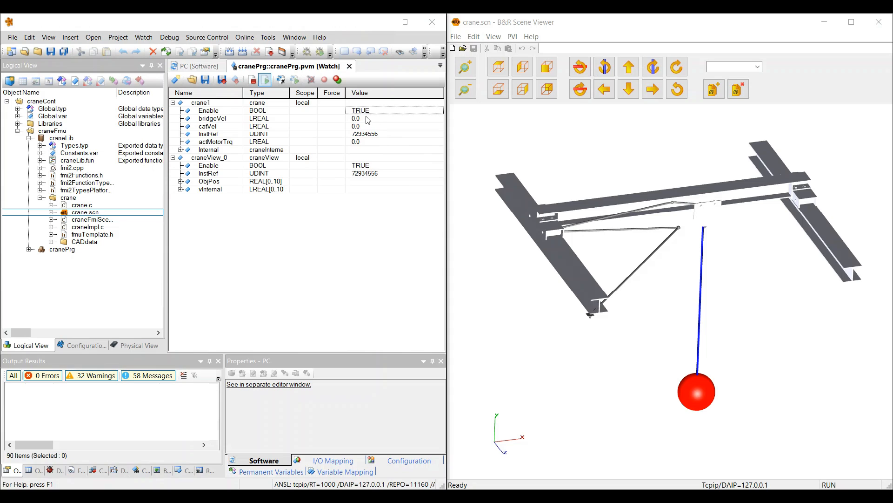